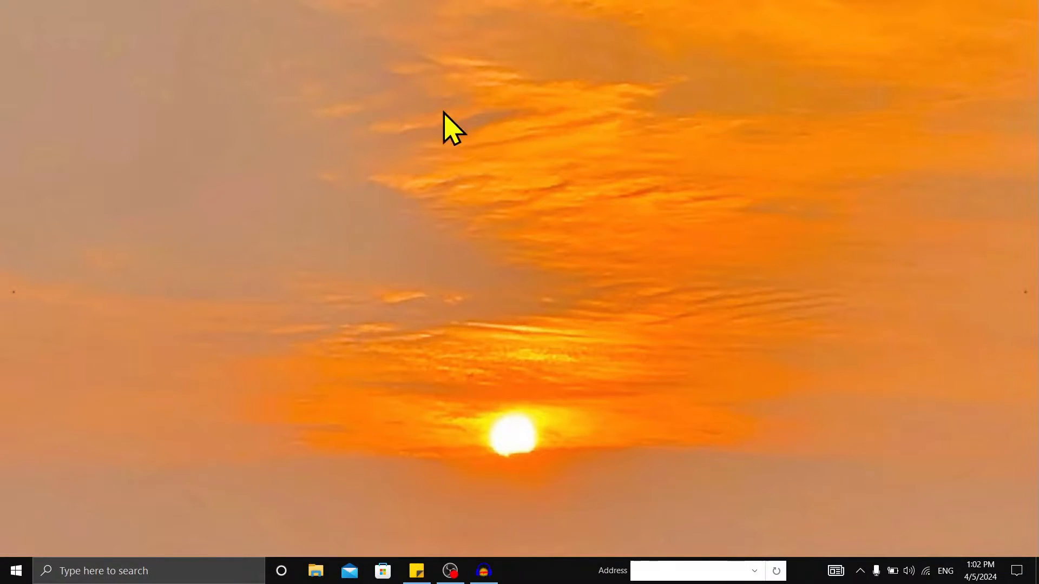
pyautogui.moveTo(628, 397)
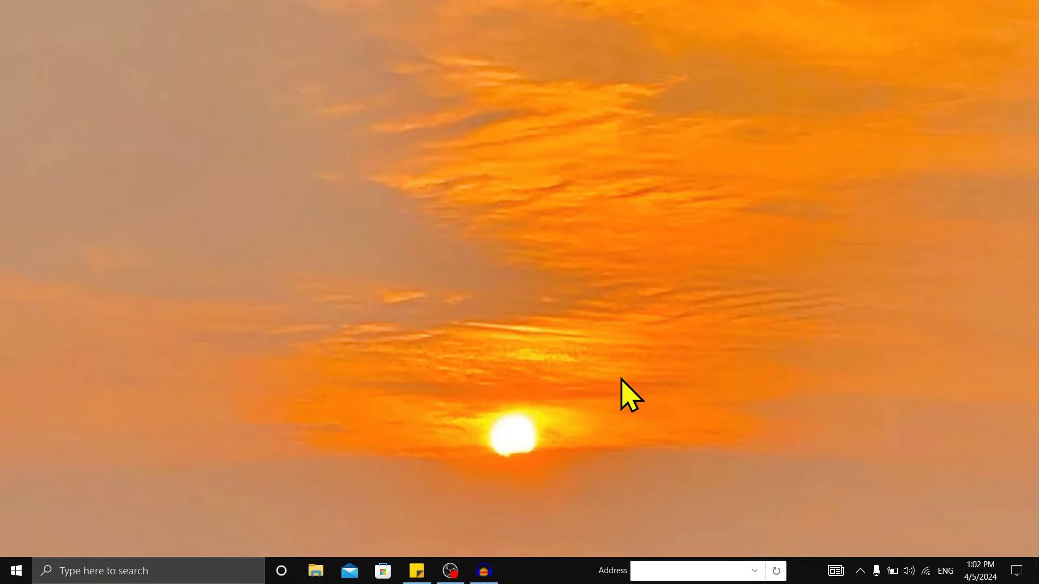
# Launch Settings from the Start menu and go to the Personalization section
pyautogui.click(15, 570)
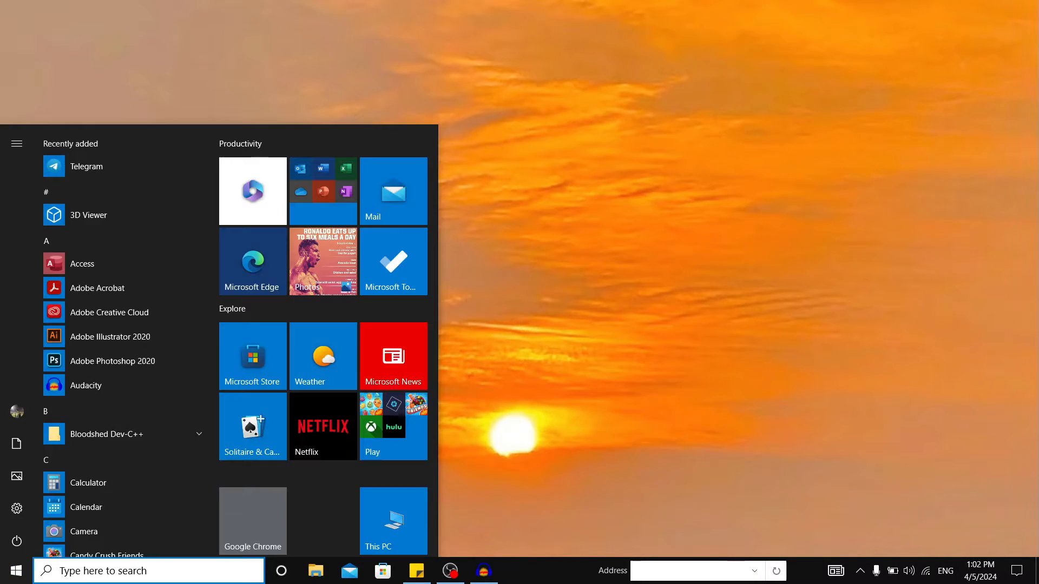
pyautogui.click(16, 509)
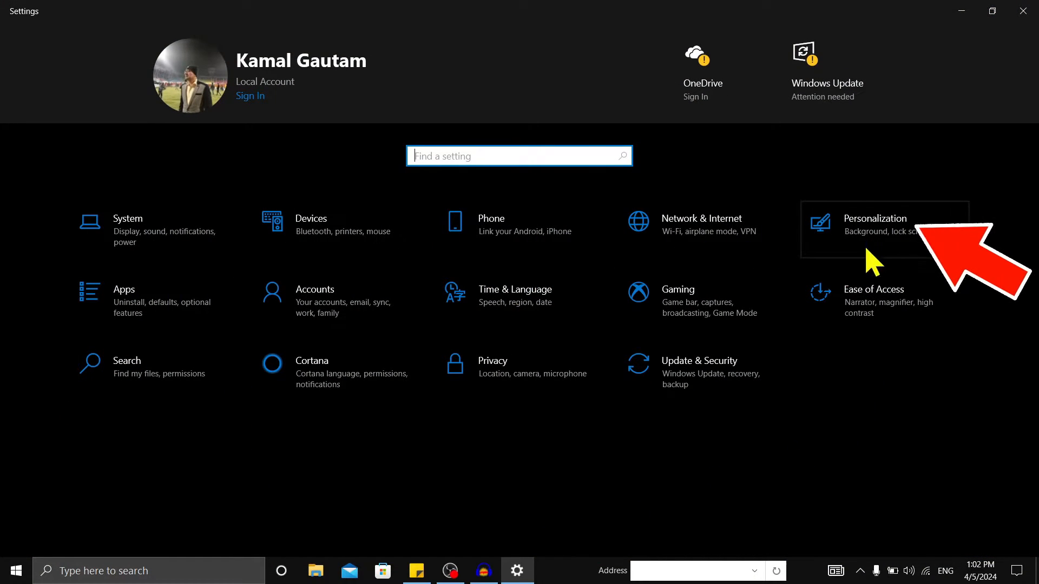
pyautogui.click(875, 224)
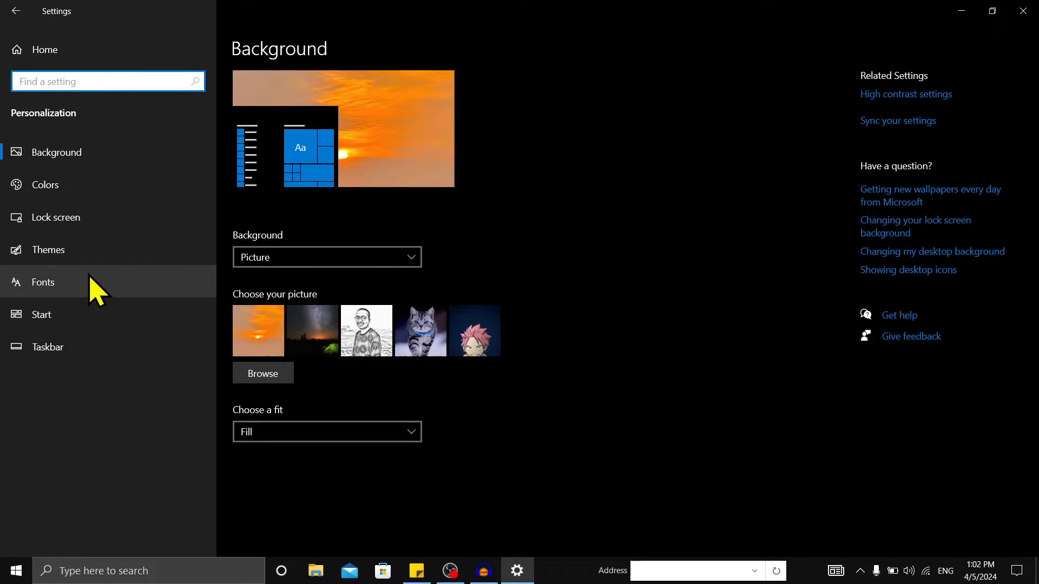
pyautogui.moveTo(139, 140)
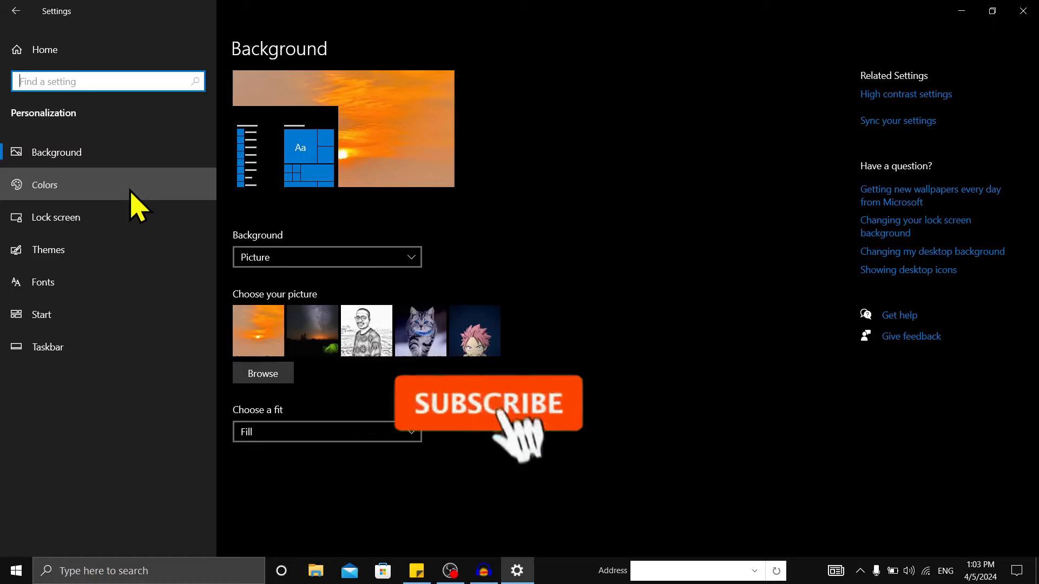
# Switch to the Colors page, where the colour mode currently reads Dark
pyautogui.click(44, 184)
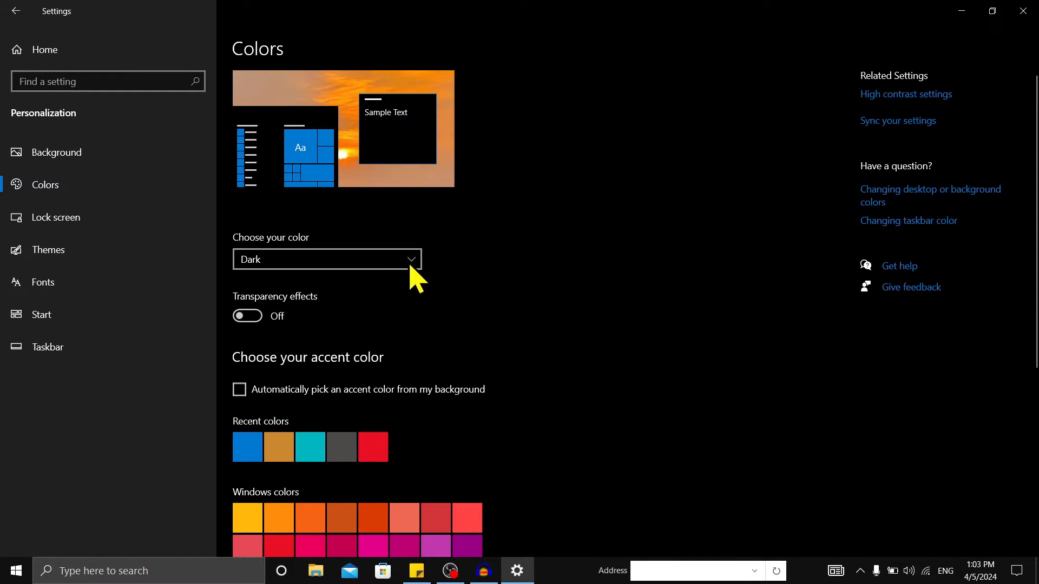
# Change 'Choose your color' from Dark to Light
pyautogui.click(325, 259)
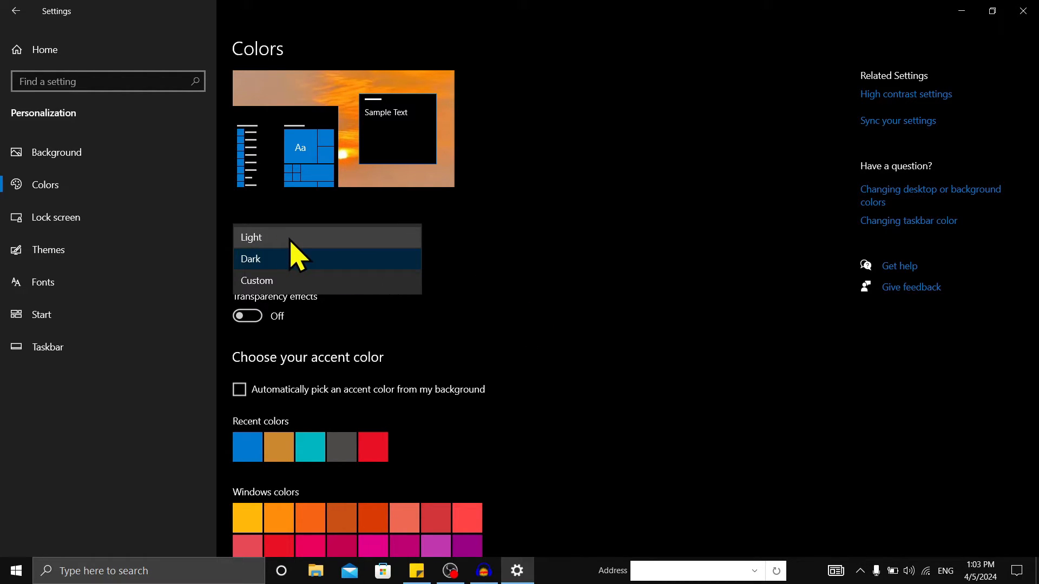
pyautogui.click(252, 237)
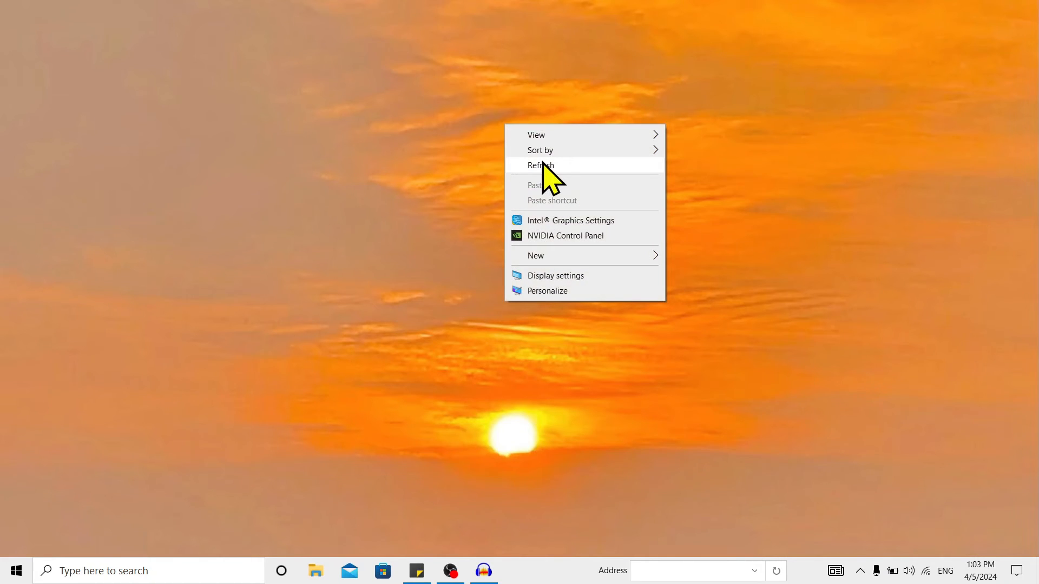
pyautogui.click(541, 164)
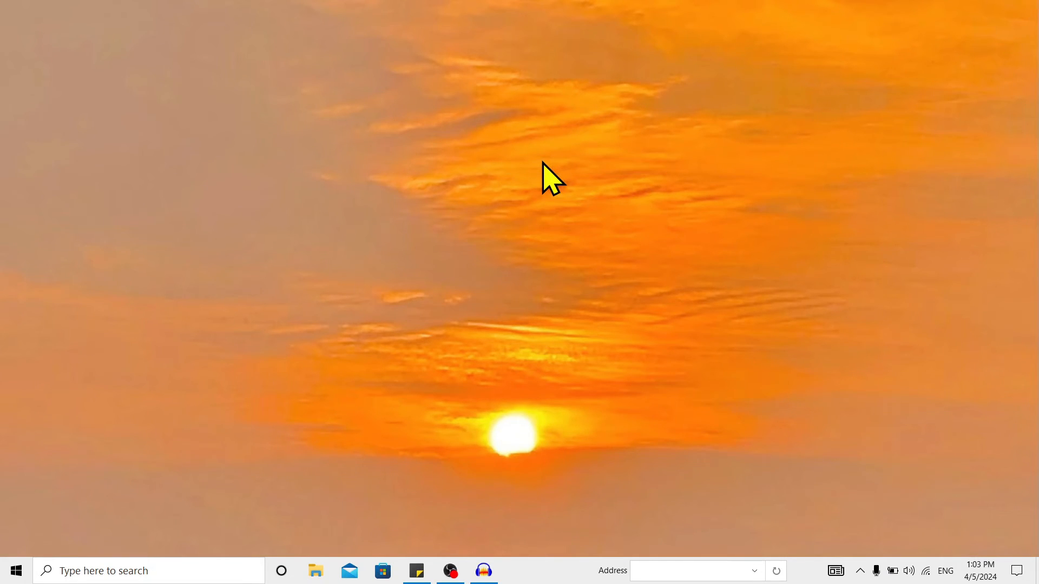